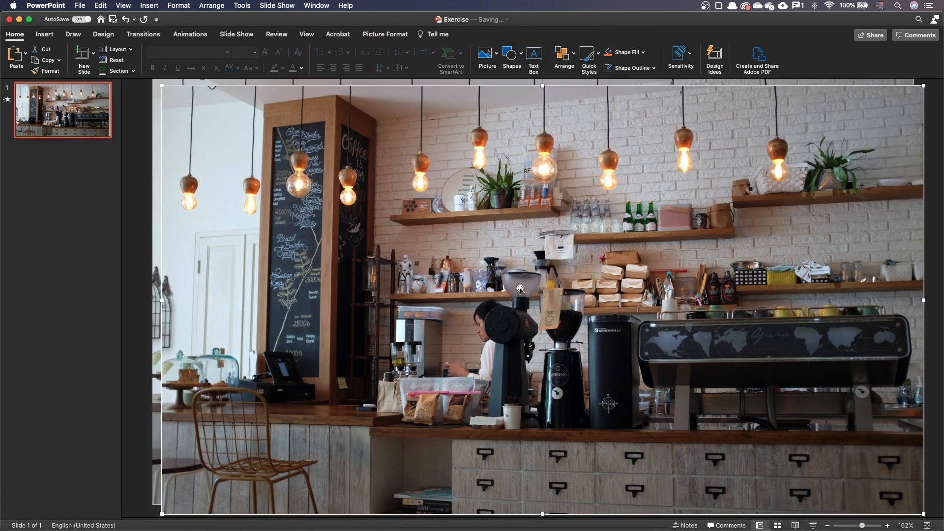
{"action": "mouse_move", "coordinate": [400, 174]}
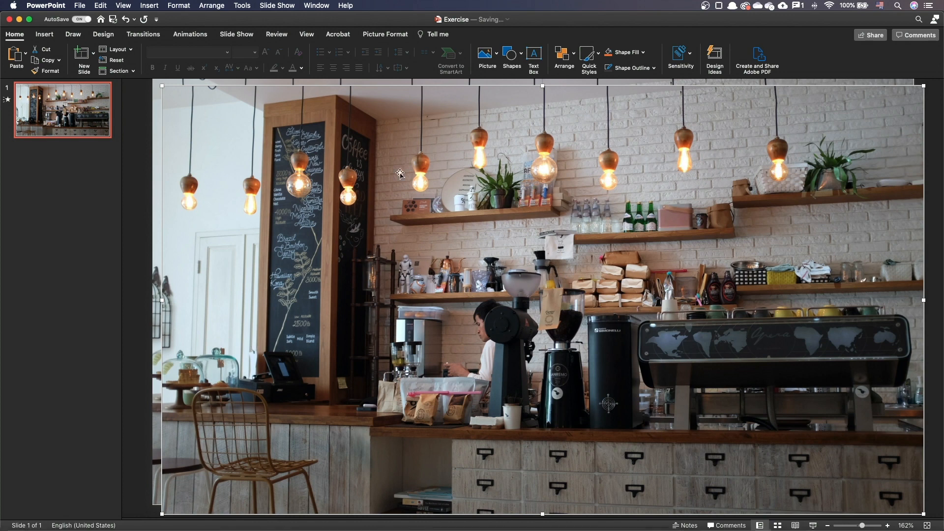
Crop a copy of the café photo down to the chalkboard menu lettering.
{"action": "left_click", "coordinate": [385, 34]}
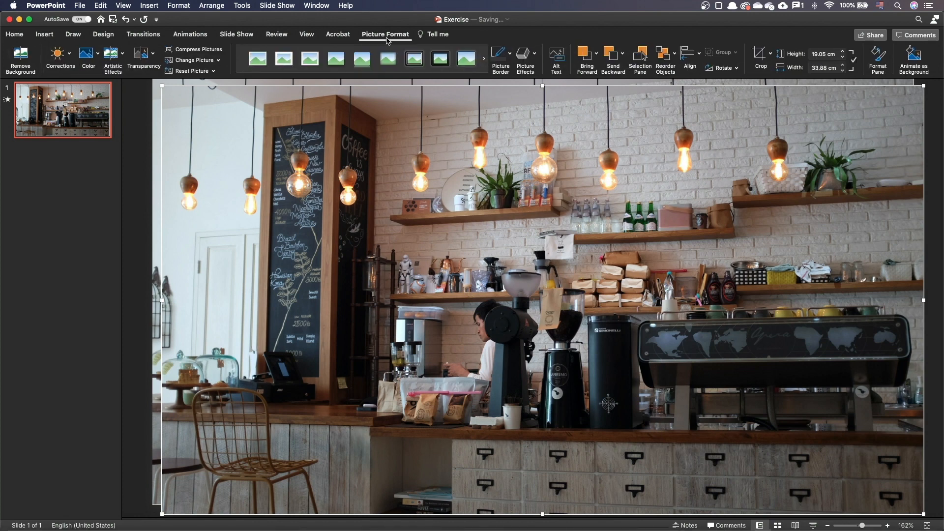
{"action": "left_click", "coordinate": [760, 57]}
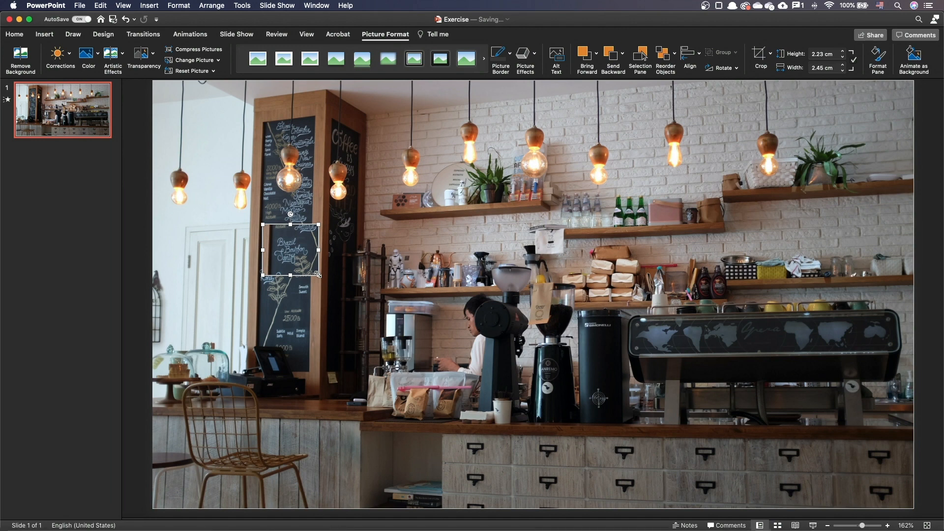
{"action": "left_click_drag", "start_coordinate": [291, 250], "coordinate": [369, 260]}
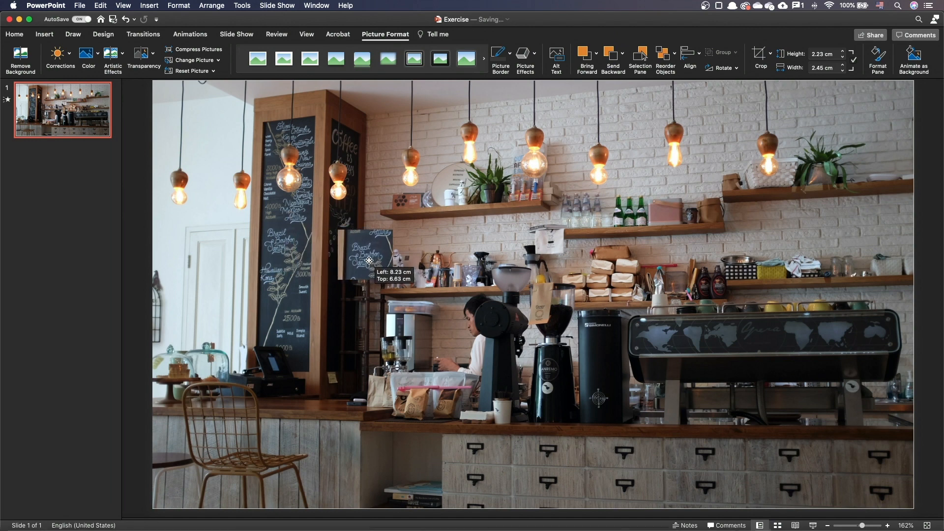
{"action": "left_click_drag", "start_coordinate": [368, 260], "coordinate": [397, 275]}
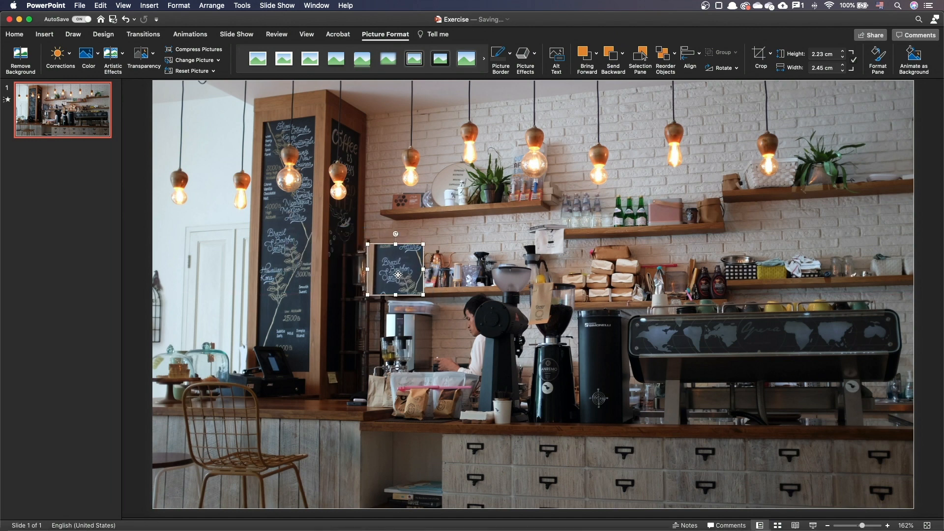
{"action": "left_click_drag", "start_coordinate": [395, 276], "coordinate": [529, 191]}
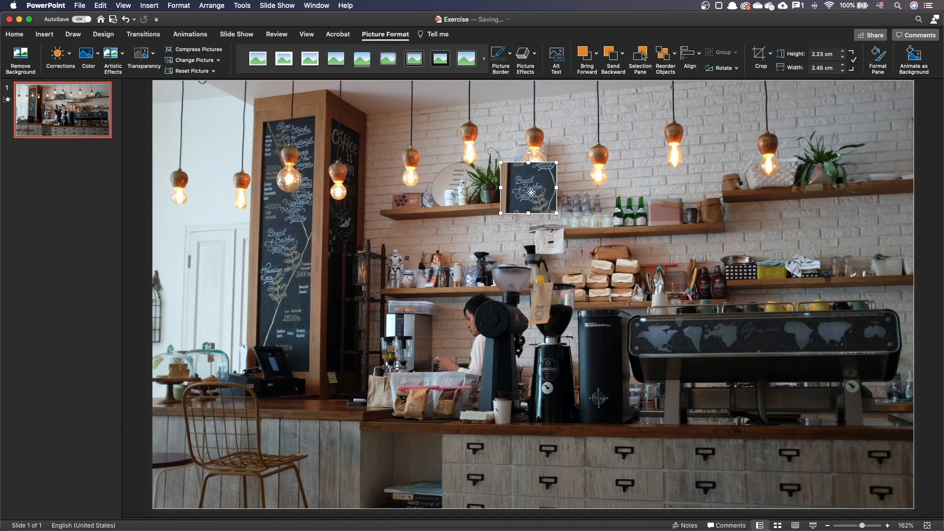
{"action": "left_click_drag", "start_coordinate": [529, 187], "coordinate": [630, 211]}
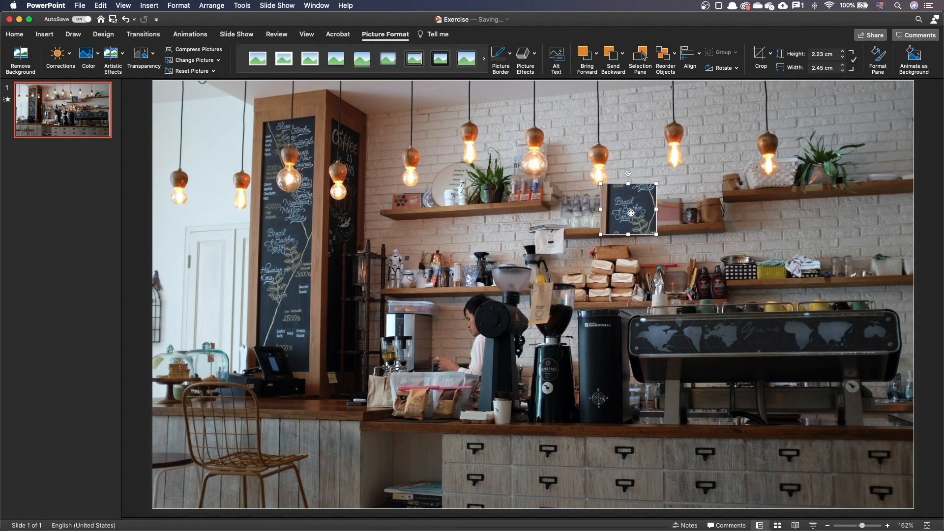
{"action": "left_click_drag", "start_coordinate": [629, 210], "coordinate": [713, 283]}
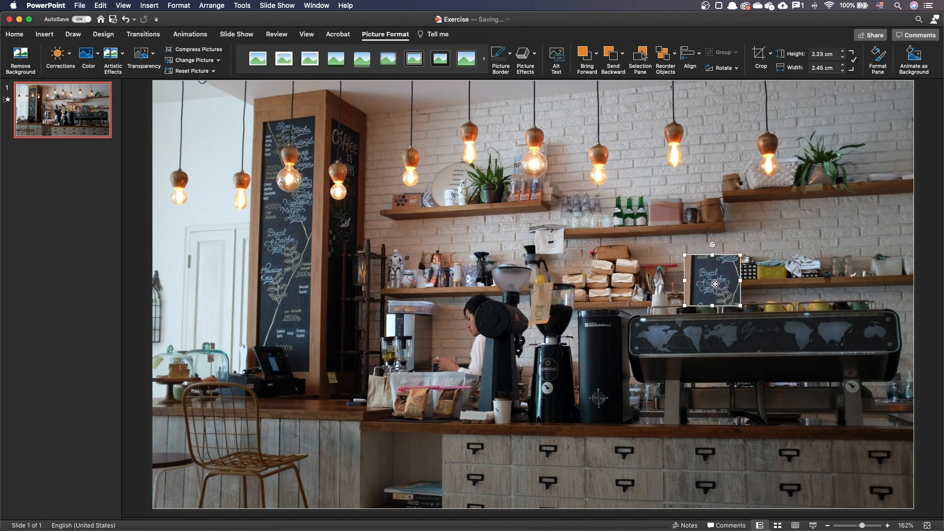
{"action": "left_click_drag", "start_coordinate": [712, 283], "coordinate": [291, 249]}
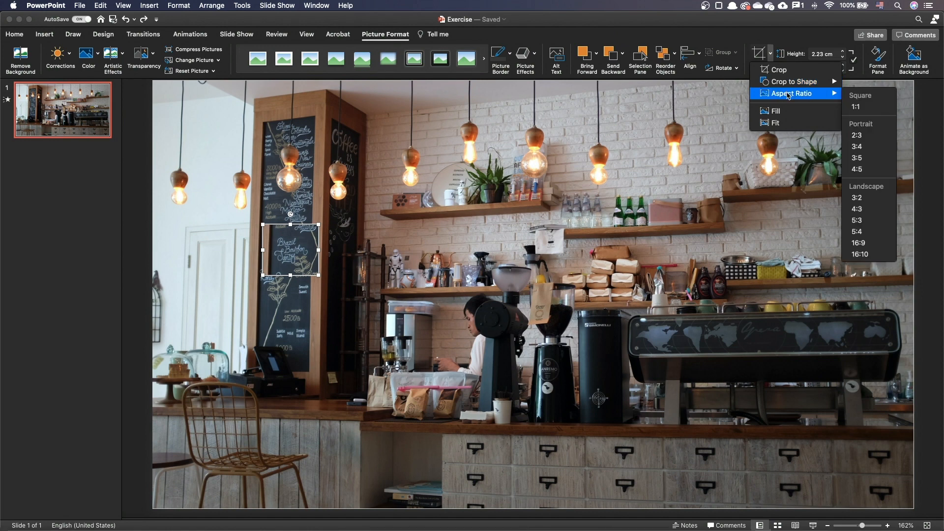
{"action": "mouse_move", "coordinate": [868, 107]}
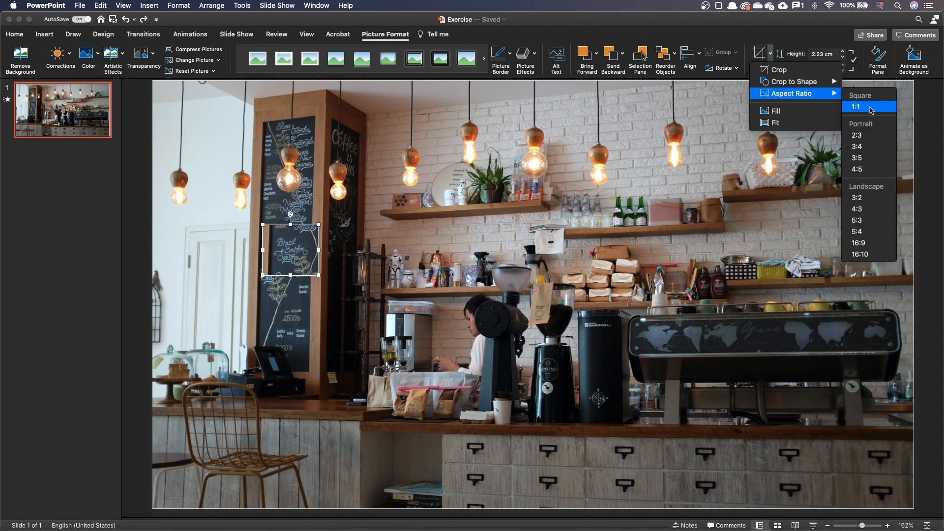
Crop the chalkboard inset to a 1:1 aspect ratio.
{"action": "left_click", "coordinate": [854, 107]}
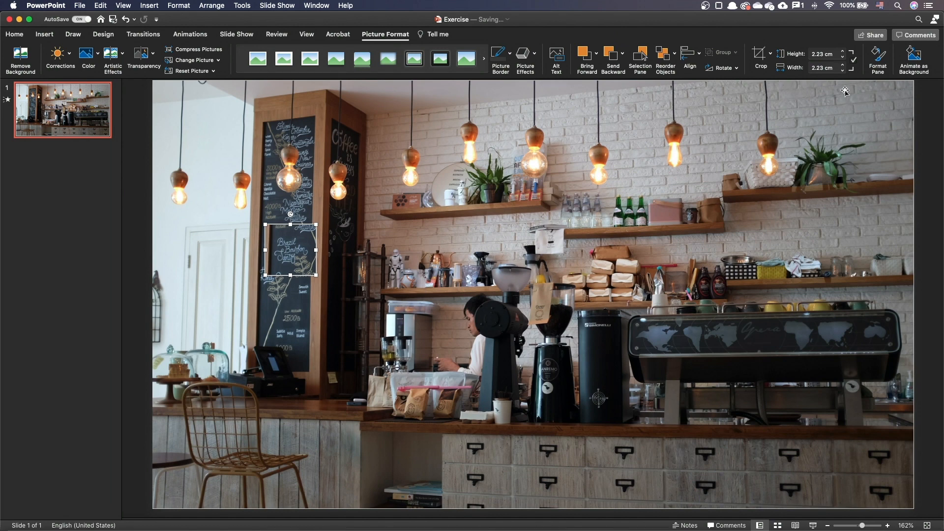
Crop the square chalkboard inset to the Oval shape from Basic Shapes.
{"action": "left_click", "coordinate": [760, 54]}
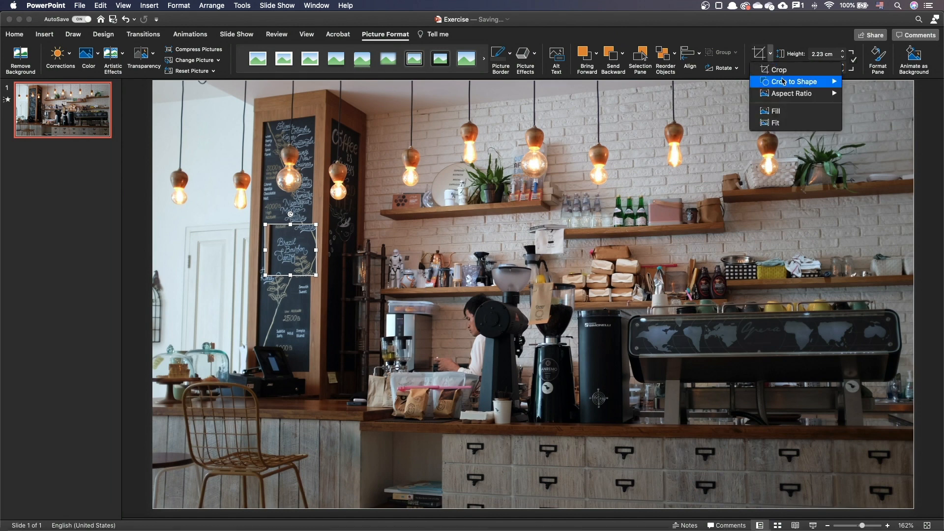
{"action": "left_click", "coordinate": [794, 81]}
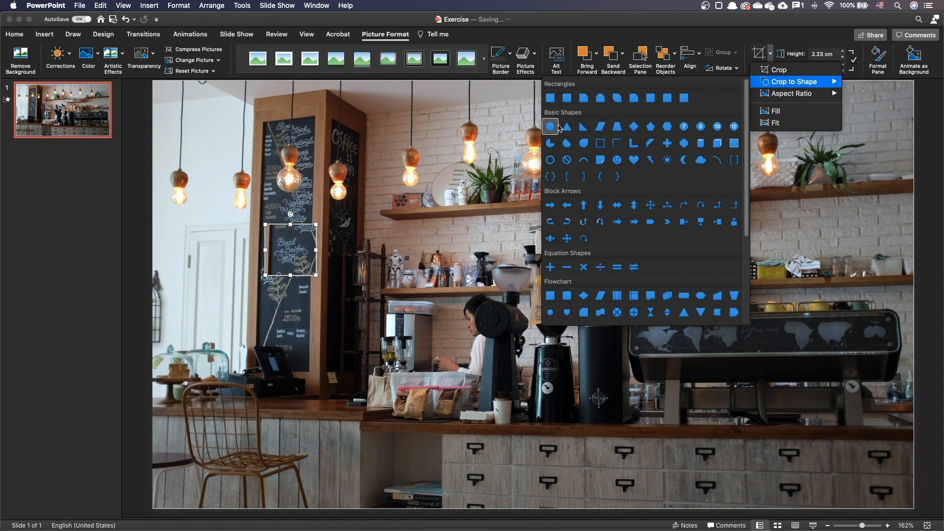
{"action": "left_click", "coordinate": [549, 127]}
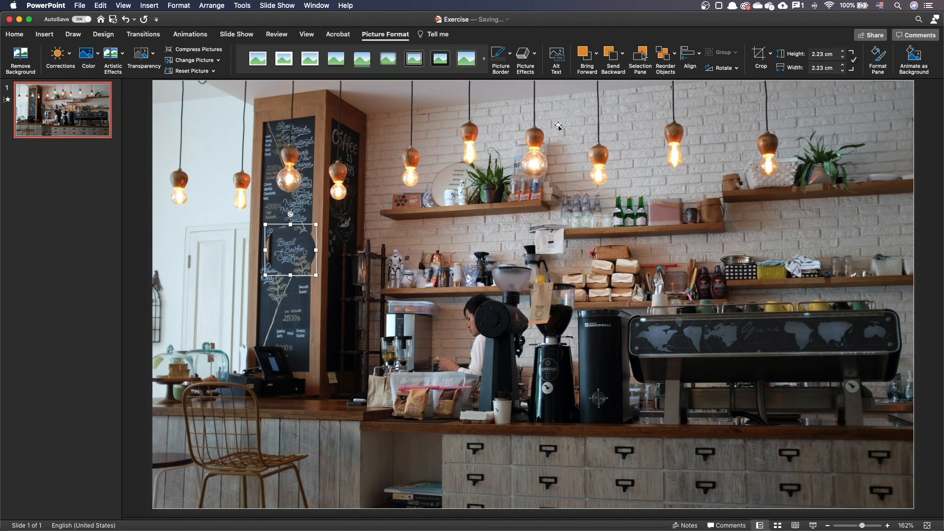
{"action": "mouse_move", "coordinate": [557, 128]}
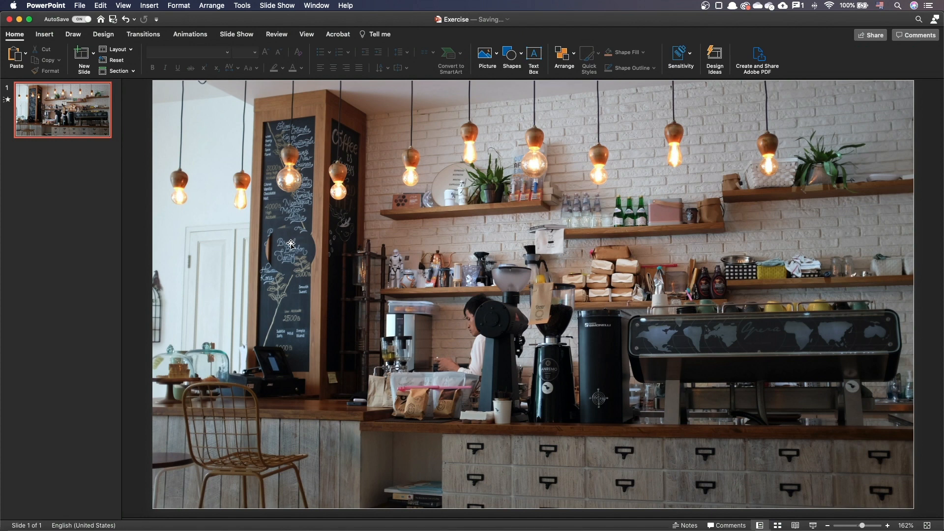
Enlarge the circular chalkboard inset to about 4.51 cm across by dragging a corner.
{"action": "left_click", "coordinate": [290, 245]}
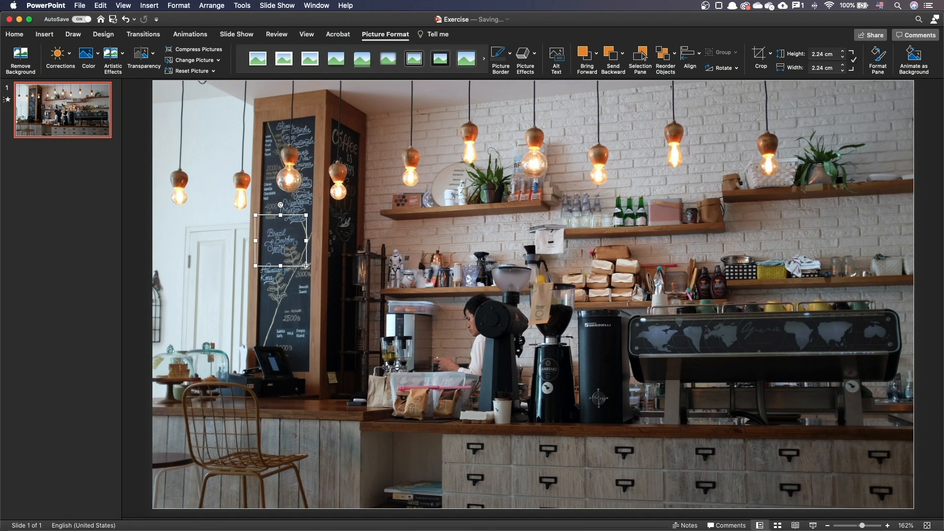
{"action": "left_click_drag", "start_coordinate": [306, 267], "coordinate": [328, 287]}
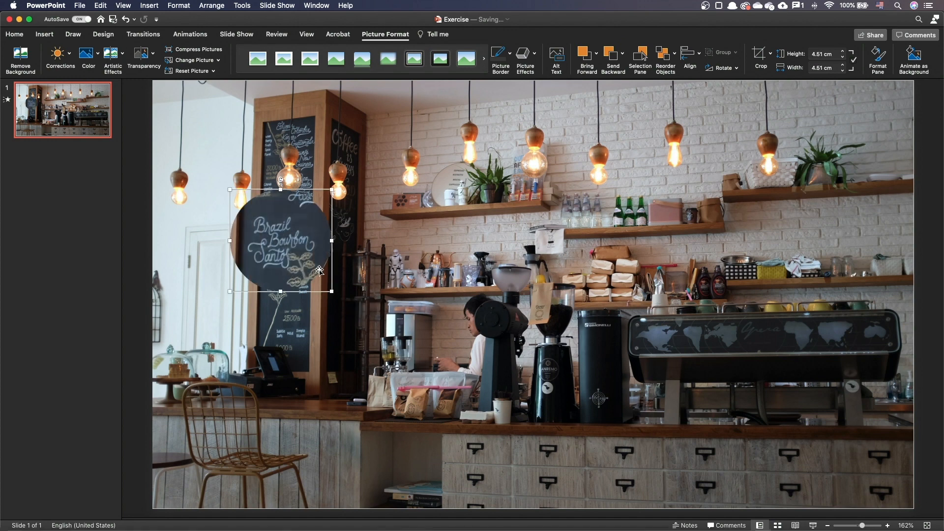
{"action": "right_click", "coordinate": [319, 271]}
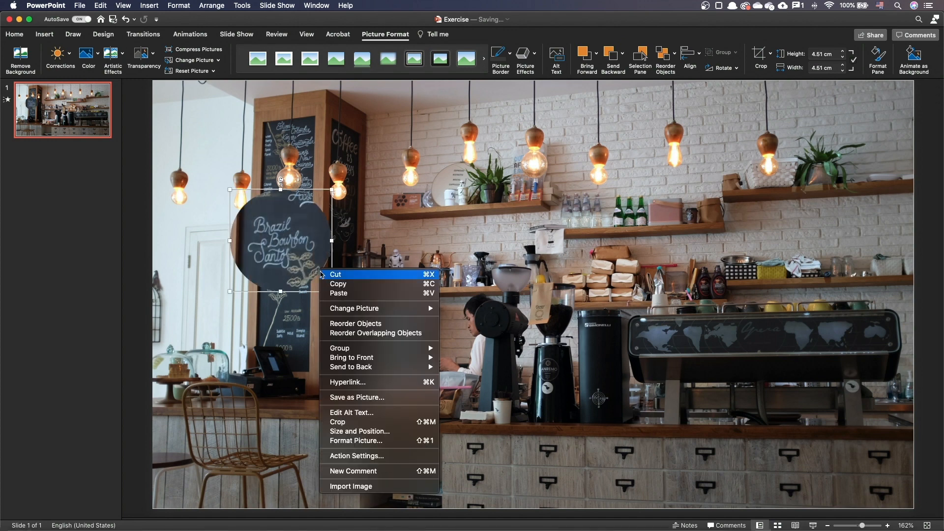
In Format Picture's Fill & Line, give the circular inset a 6 pt solid line.
{"action": "left_click", "coordinate": [357, 441]}
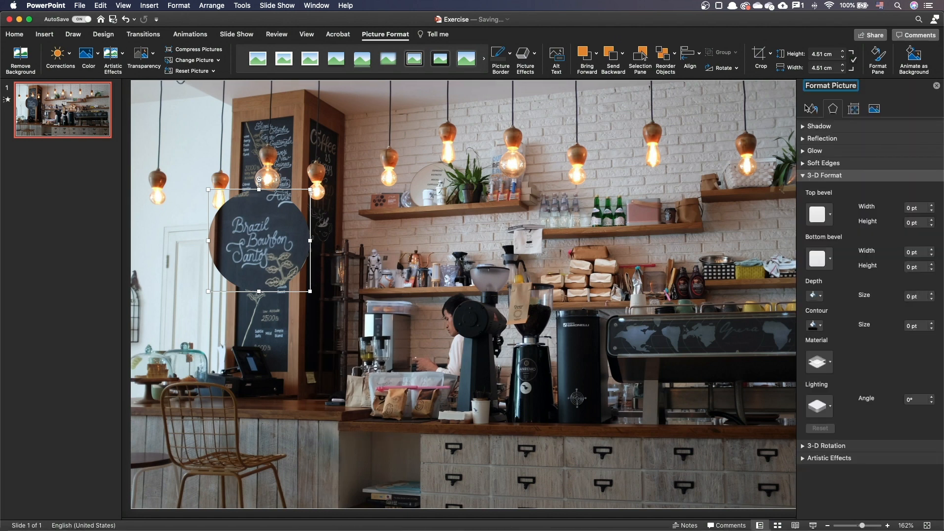
{"action": "left_click", "coordinate": [832, 108]}
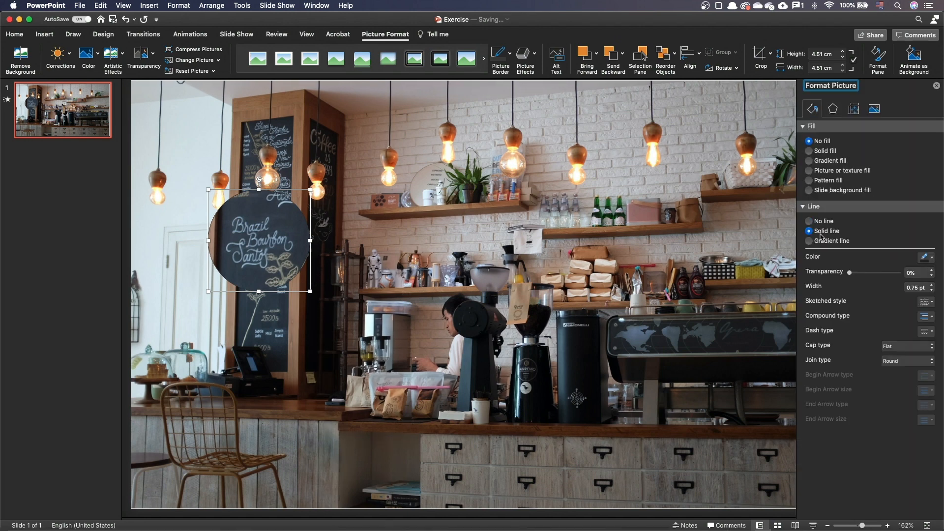
{"action": "left_click", "coordinate": [914, 287]}
{"action": "type", "text": "6"}
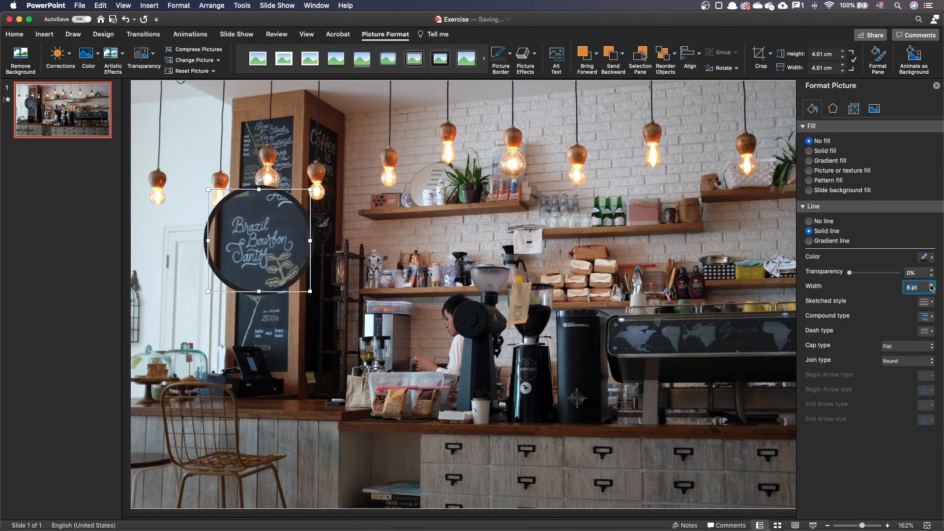
{"action": "left_click", "coordinate": [832, 108]}
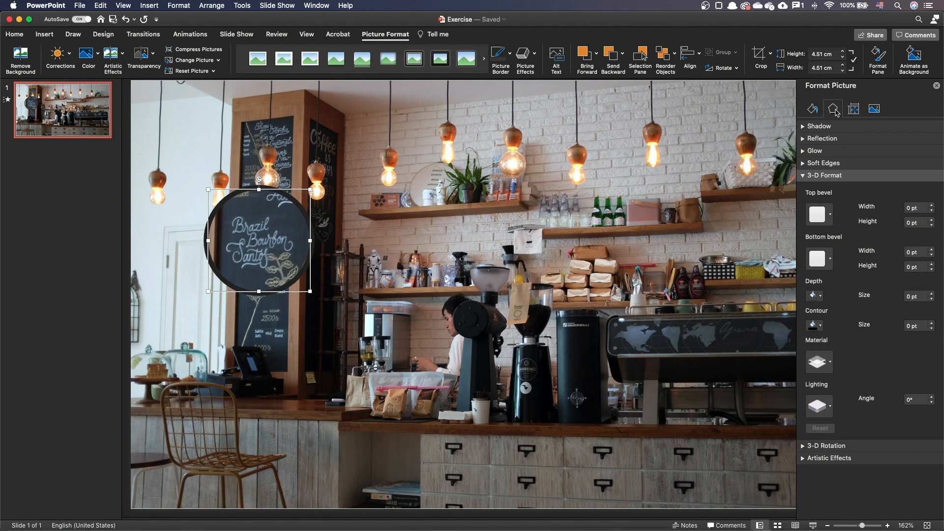
Apply a Top bevel with 6 pt height to the circular inset.
{"action": "left_click", "coordinate": [817, 214]}
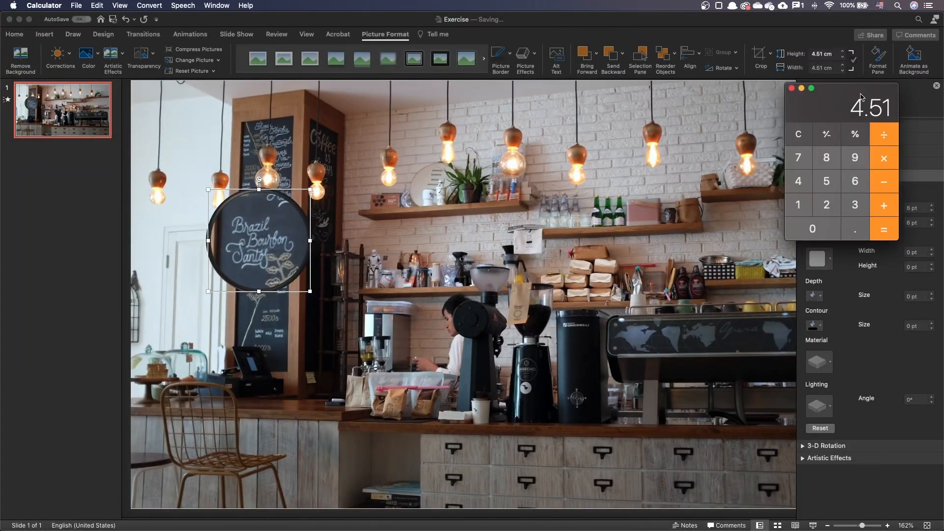
Enter .255cm as the Top bevel Width, which converts to 64.1 pt.
{"action": "left_click", "coordinate": [826, 204]}
{"action": "type", "text": "2"}
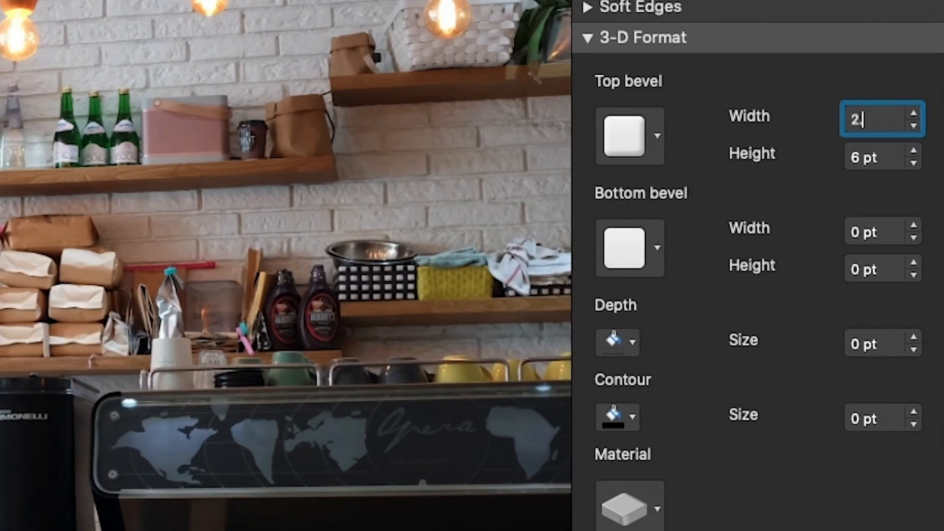
{"action": "type", "text": ".255cm"}
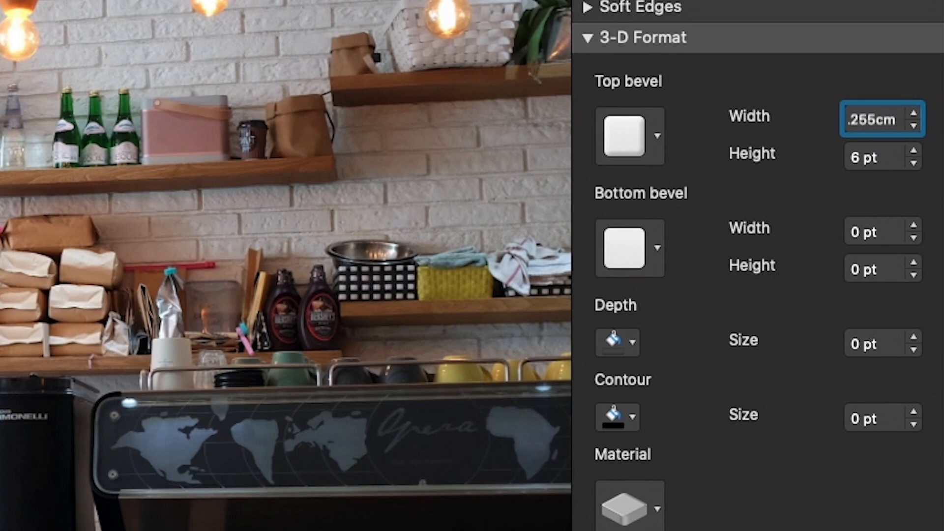
{"action": "type", "text": "64.1 pt"}
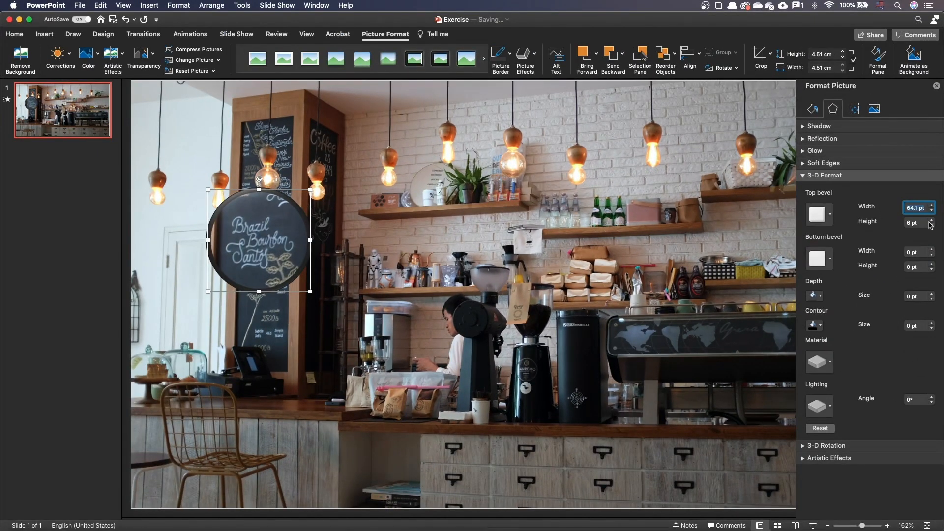
Raise the top bevel height to 8 pt, pick a Neutral material, and set lighting to 280°.
{"action": "left_click", "coordinate": [930, 218]}
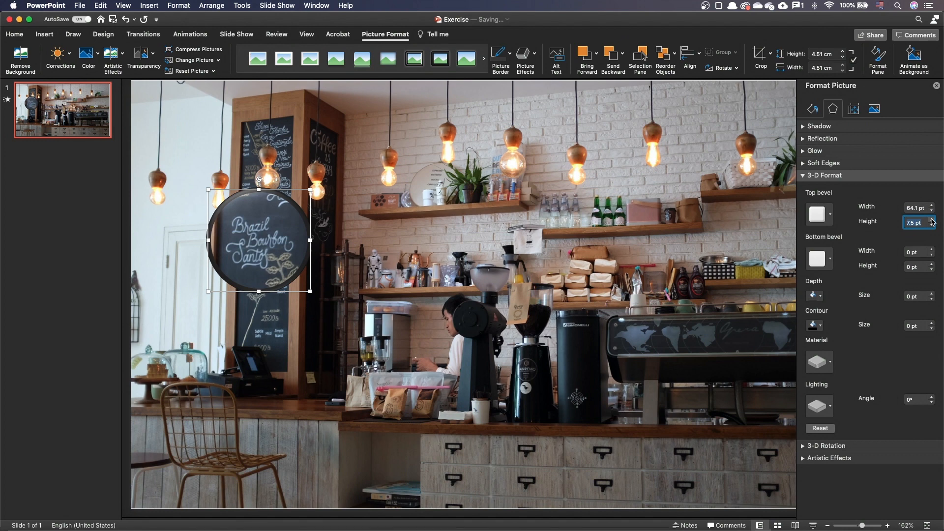
{"action": "left_click", "coordinate": [930, 218]}
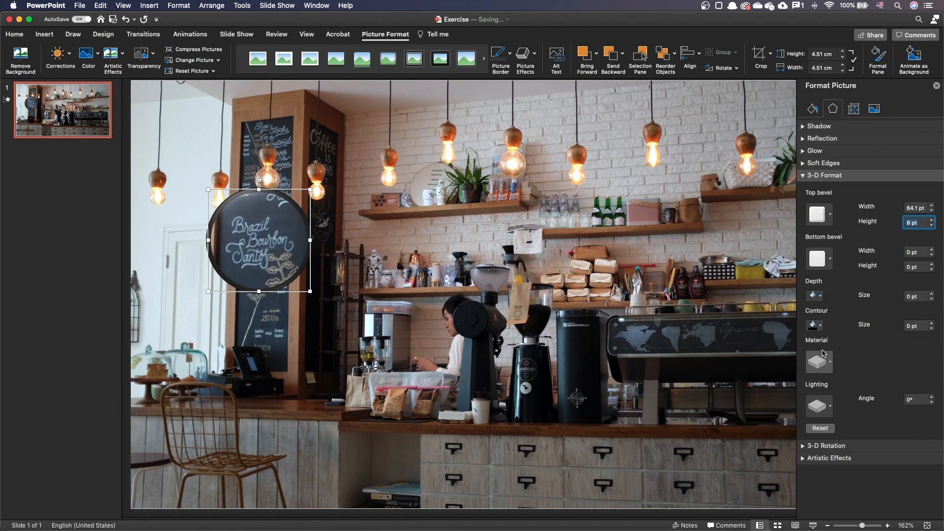
{"action": "left_click", "coordinate": [818, 361]}
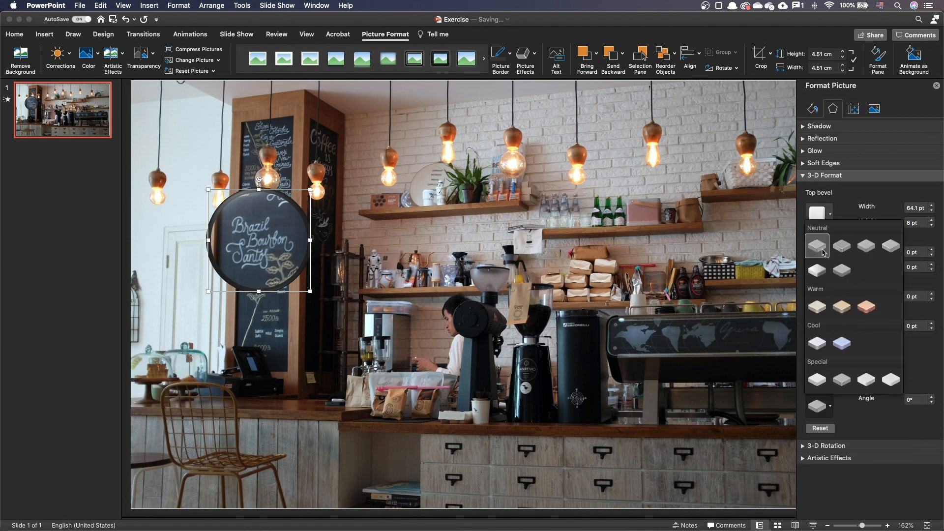
{"action": "left_click", "coordinate": [816, 246]}
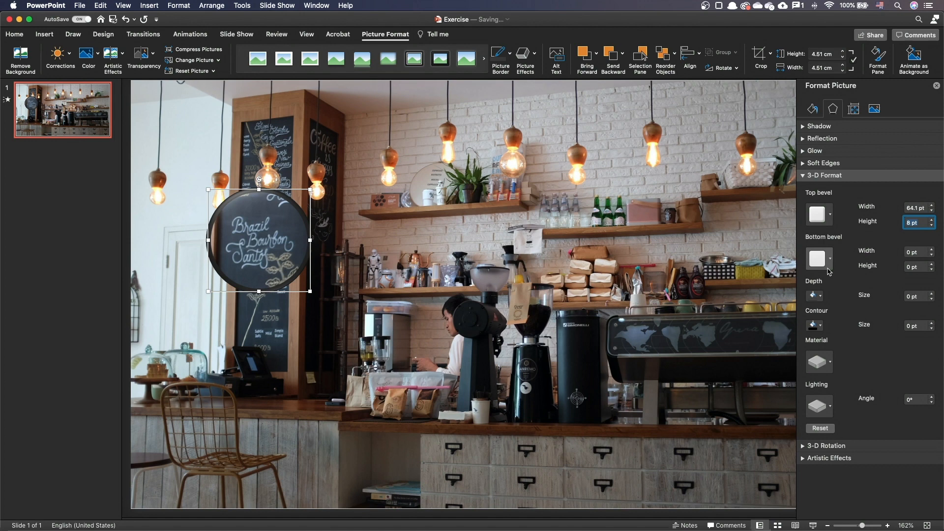
{"action": "left_click", "coordinate": [929, 397]}
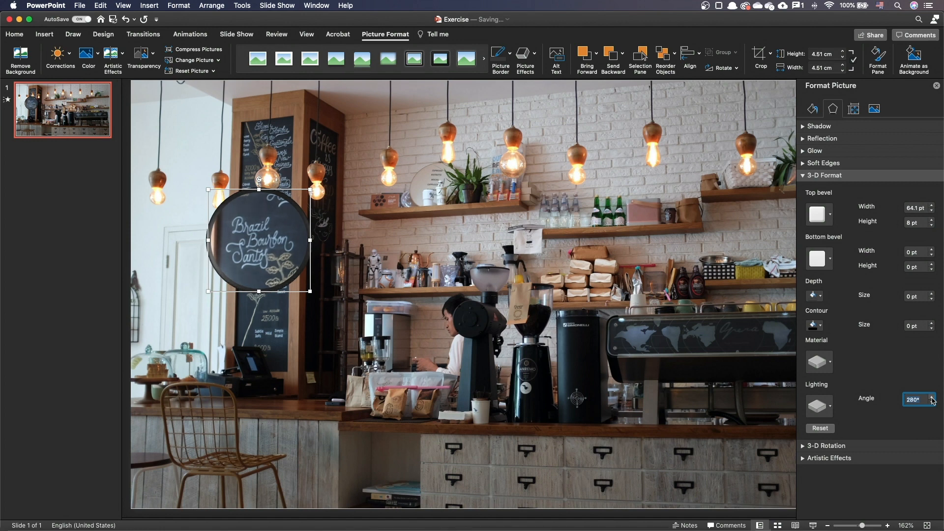
{"action": "mouse_move", "coordinate": [281, 250]}
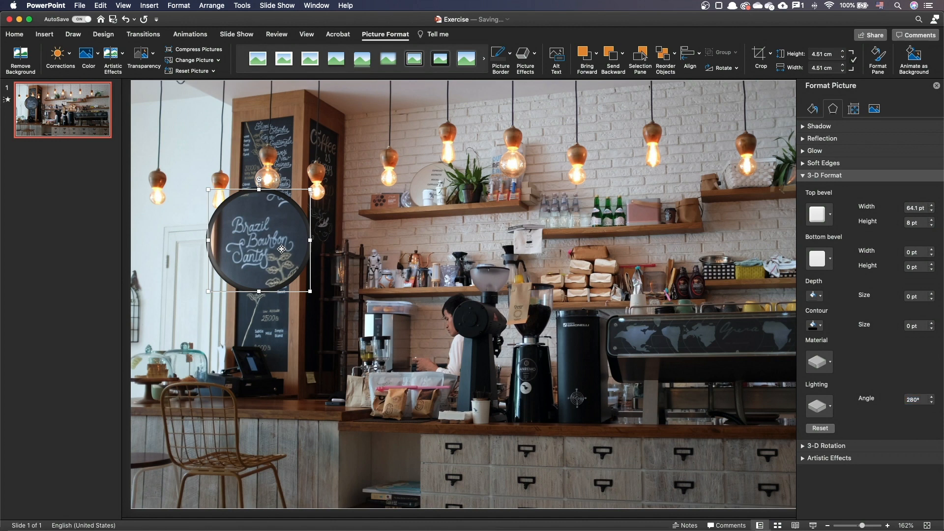
Duplicate slide 1, recrop the magnifier to the stormtrooper figurines, and move it over them.
{"action": "right_click", "coordinate": [42, 108]}
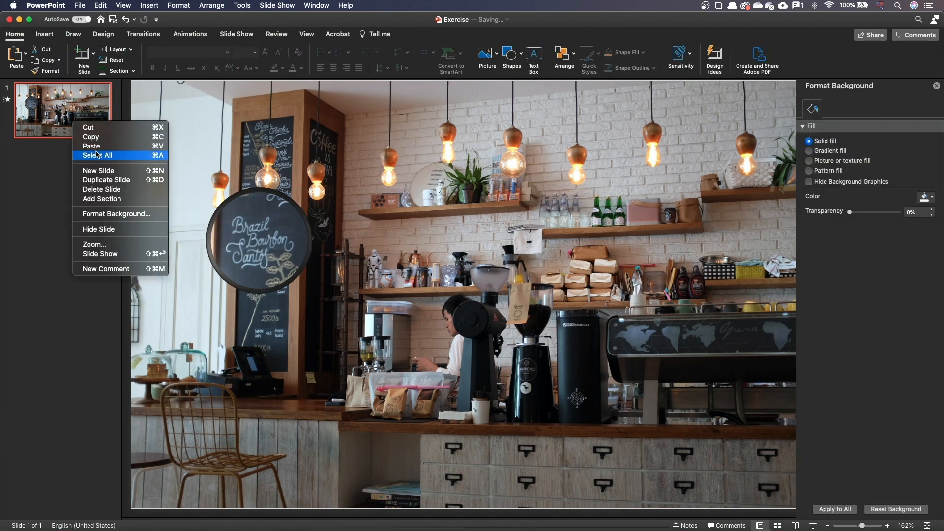
{"action": "left_click", "coordinate": [107, 179]}
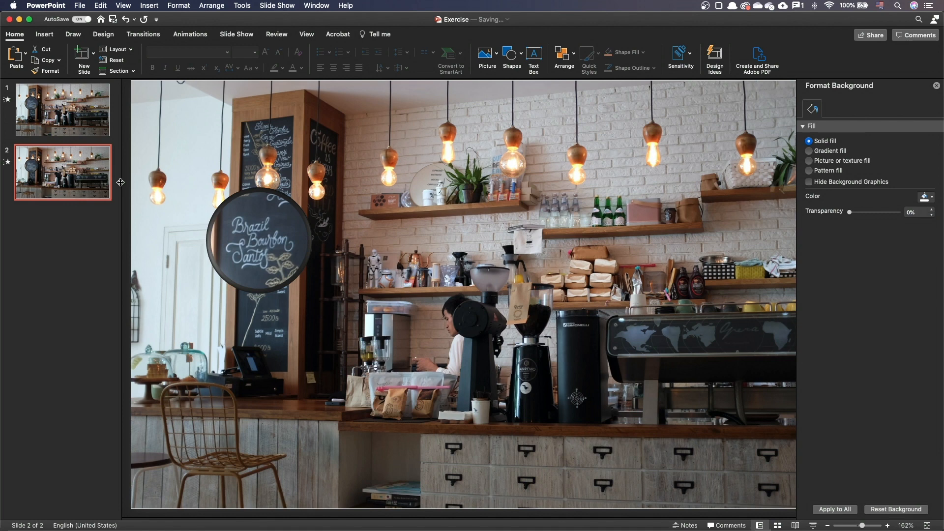
{"action": "left_click", "coordinate": [257, 241]}
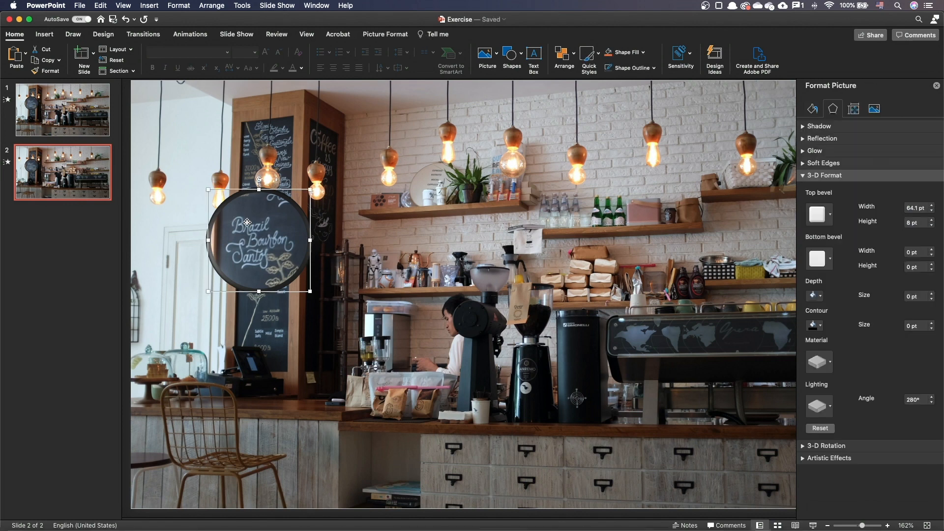
{"action": "left_click", "coordinate": [384, 34]}
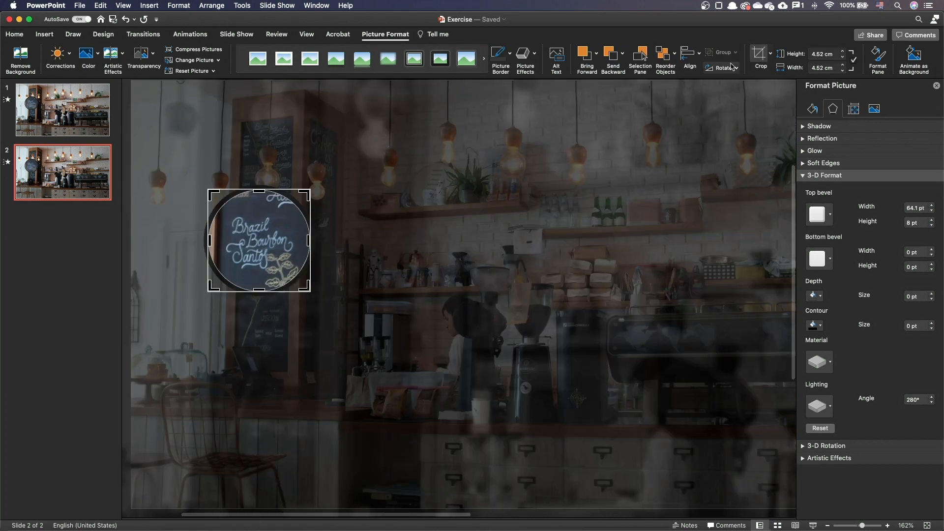
{"action": "left_click_drag", "start_coordinate": [259, 238], "coordinate": [252, 241]}
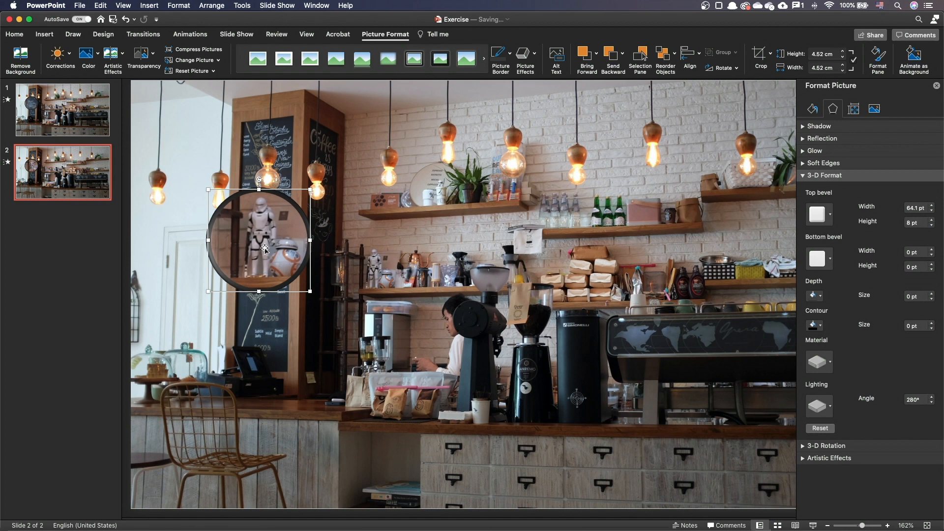
{"action": "left_click_drag", "start_coordinate": [258, 241], "coordinate": [379, 274]}
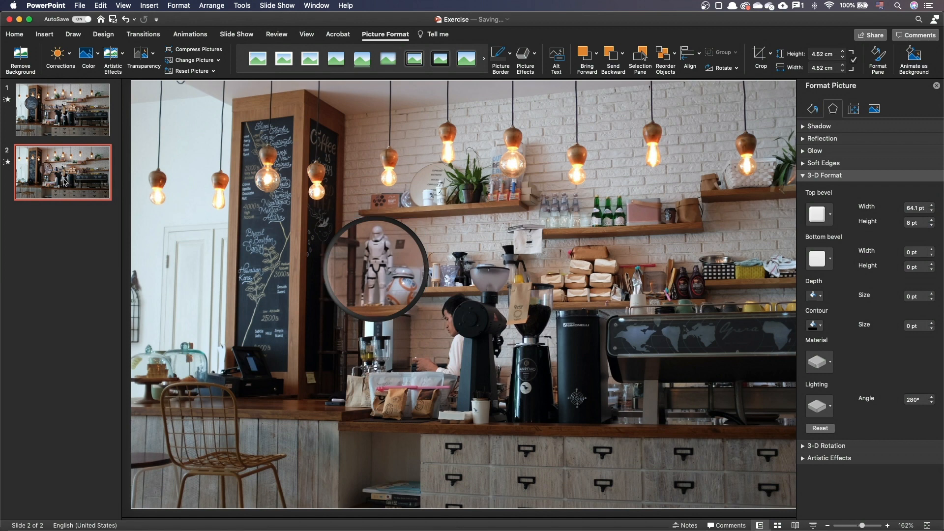
Duplicate slide 2, shift the magnified photo, and place the circle over the green bottles.
{"action": "right_click", "coordinate": [62, 172]}
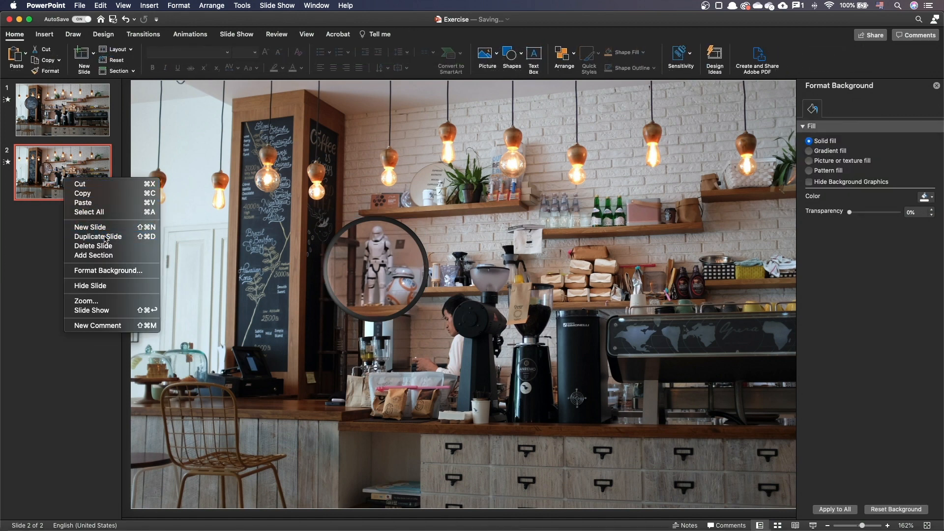
{"action": "left_click", "coordinate": [98, 237]}
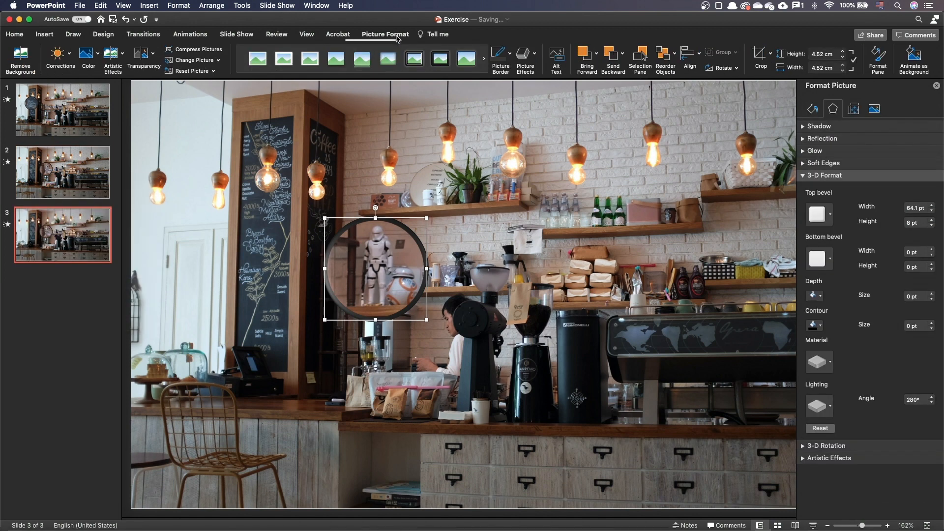
{"action": "left_click_drag", "start_coordinate": [373, 268], "coordinate": [370, 274]}
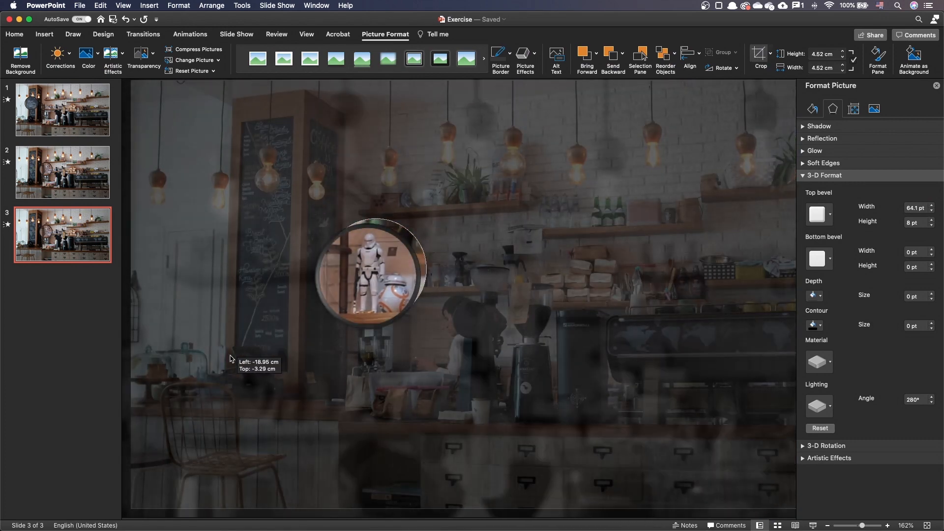
{"action": "left_click_drag", "start_coordinate": [370, 267], "coordinate": [487, 186]}
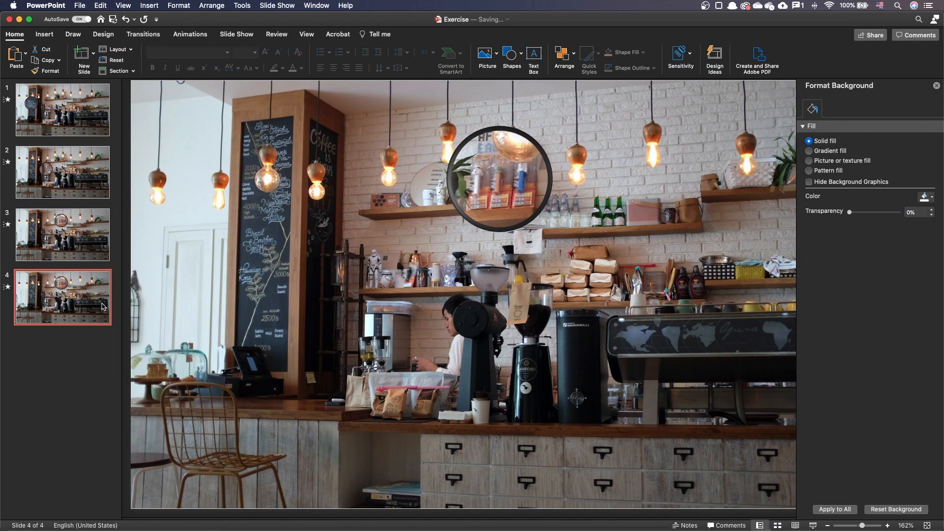
{"action": "left_click", "coordinate": [499, 175]}
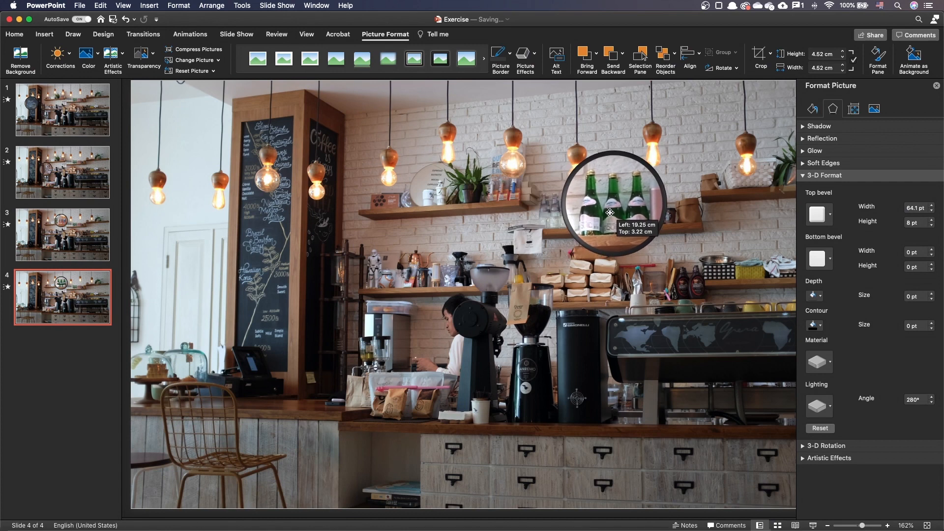
Duplicate slide 4, move the magnifier onto the chocolate syrup bottles, and apply 2-second Morph to all slides.
{"action": "right_click", "coordinate": [62, 297]}
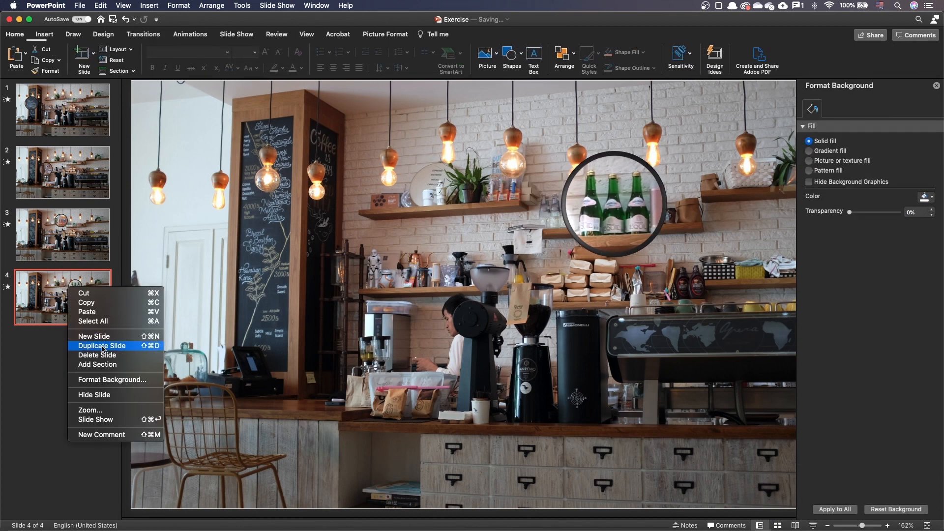
{"action": "left_click", "coordinate": [102, 345]}
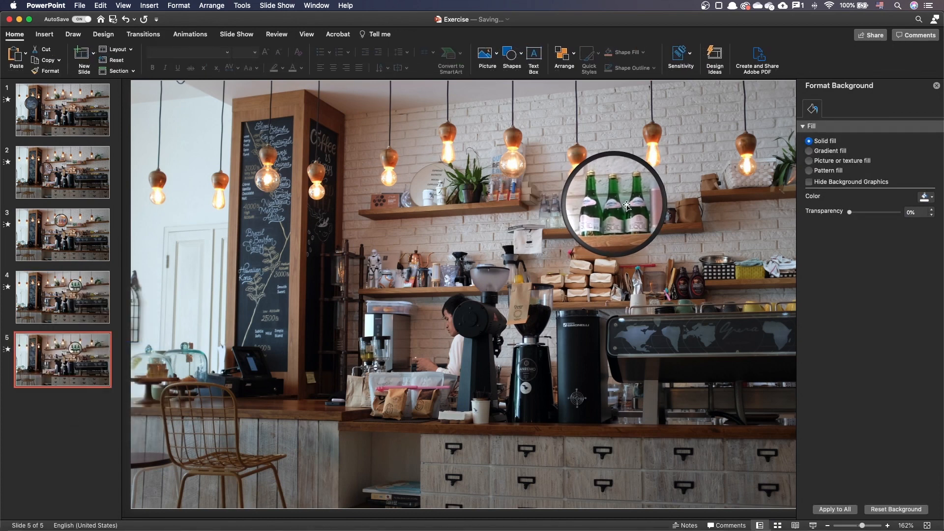
{"action": "left_click", "coordinate": [612, 204]}
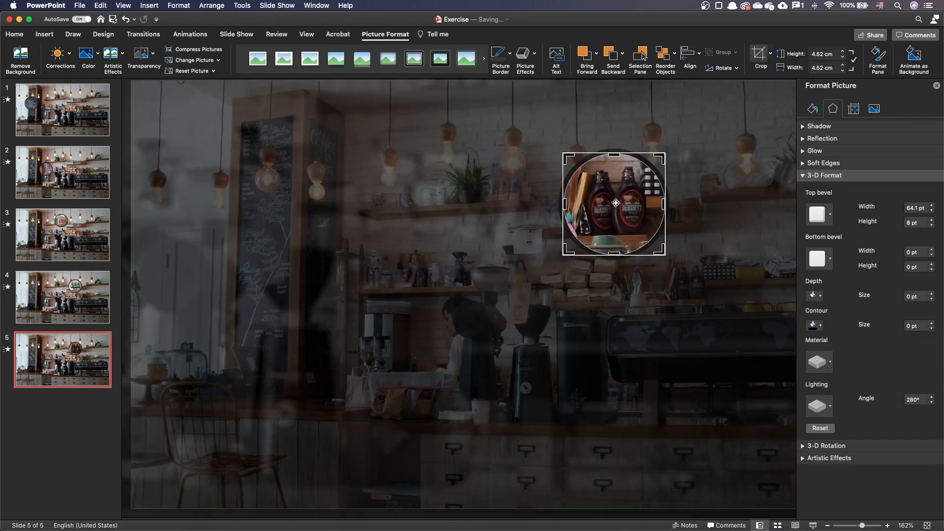
{"action": "left_click_drag", "start_coordinate": [614, 203], "coordinate": [692, 274]}
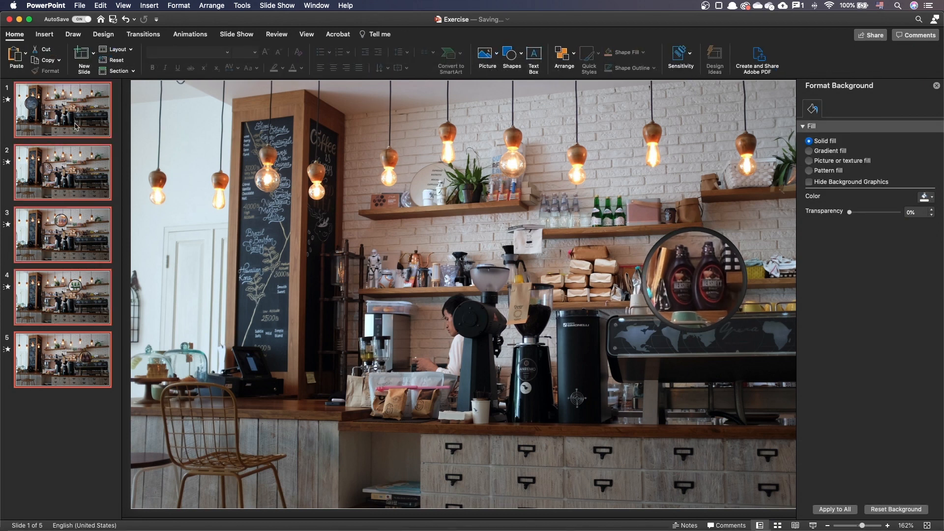
{"action": "left_click", "coordinate": [143, 34]}
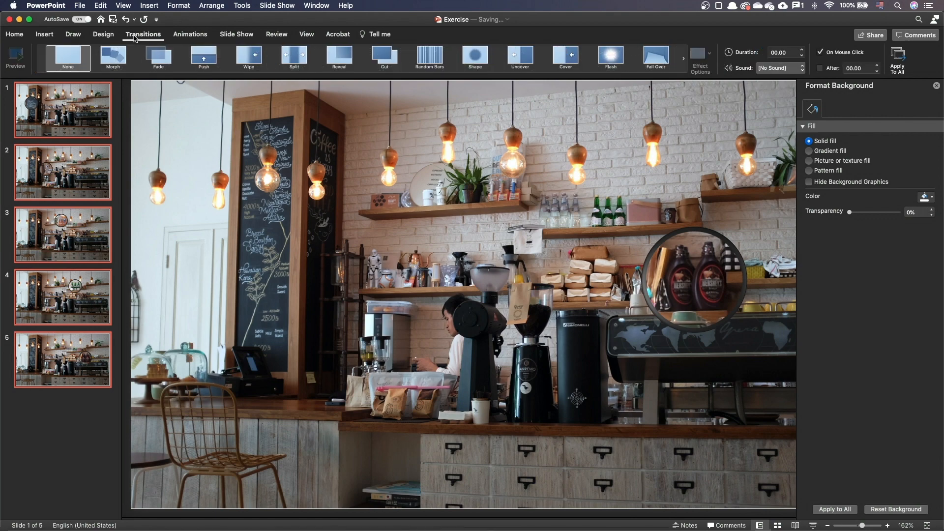
{"action": "left_click", "coordinate": [113, 58]}
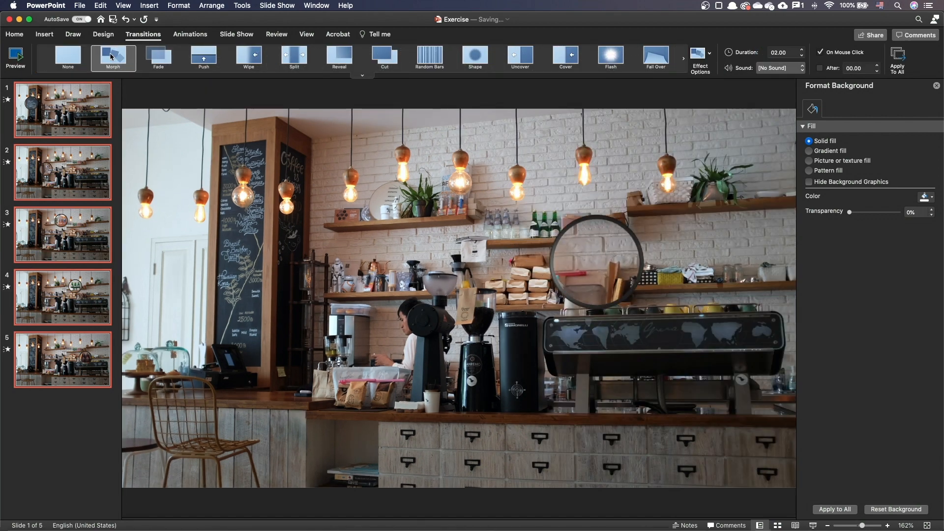